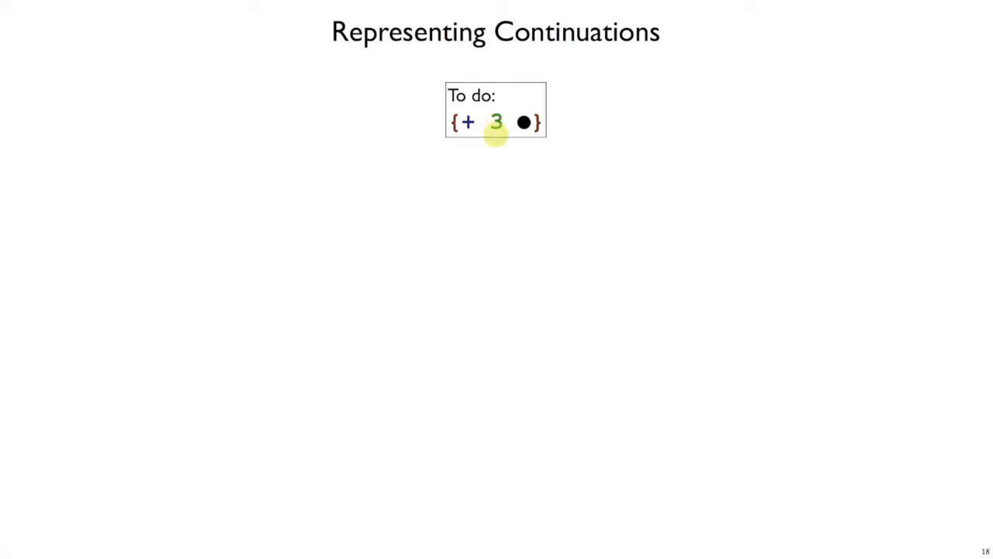
mouse_move(496, 142)
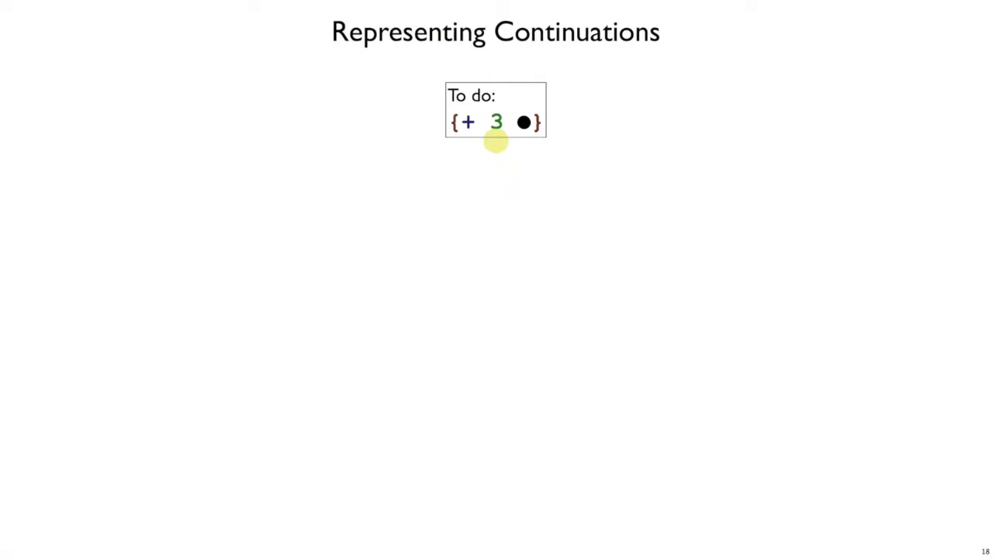